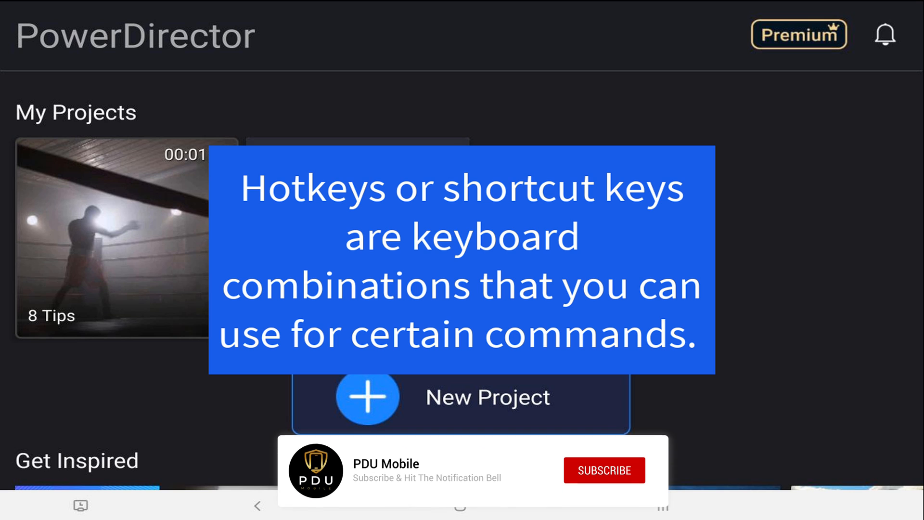
Create a new 16:9 project named 'Test'
{"action": "left_click", "coordinate": [604, 470]}
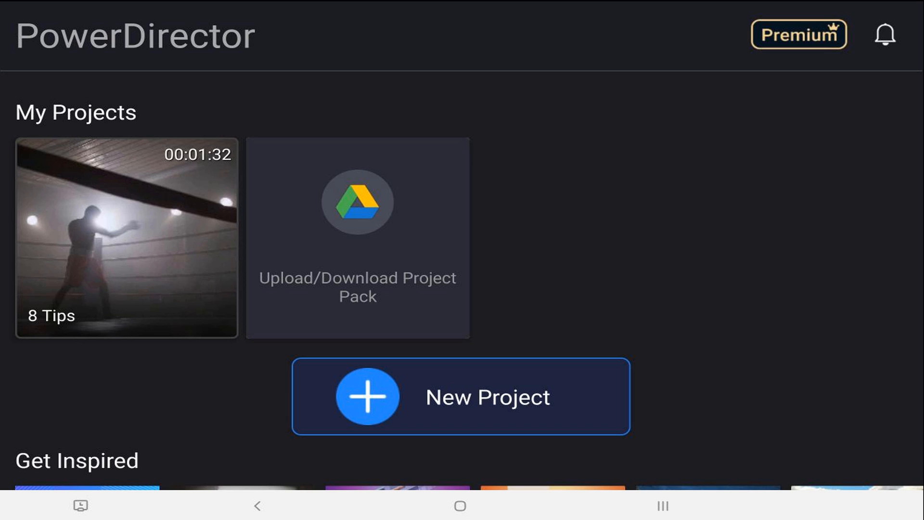
{"action": "key", "text": "Ctrl+n"}
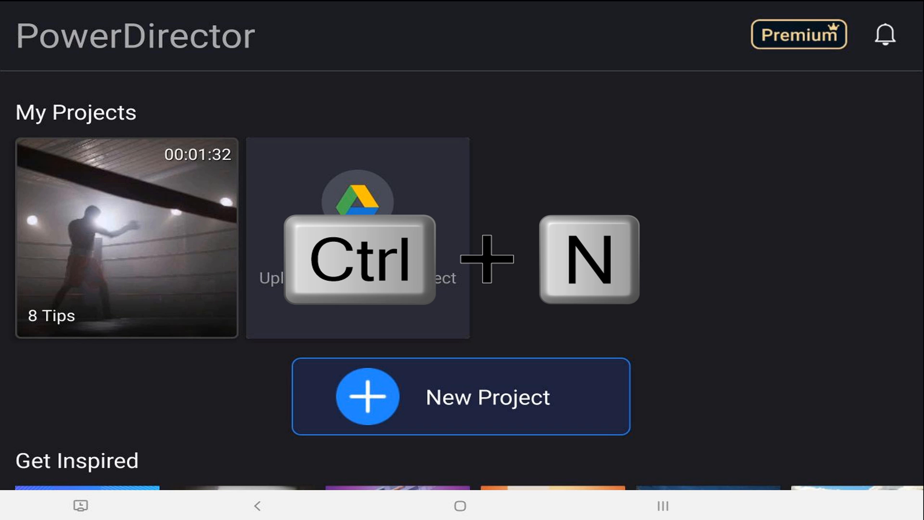
{"action": "key", "text": "ctrl+n"}
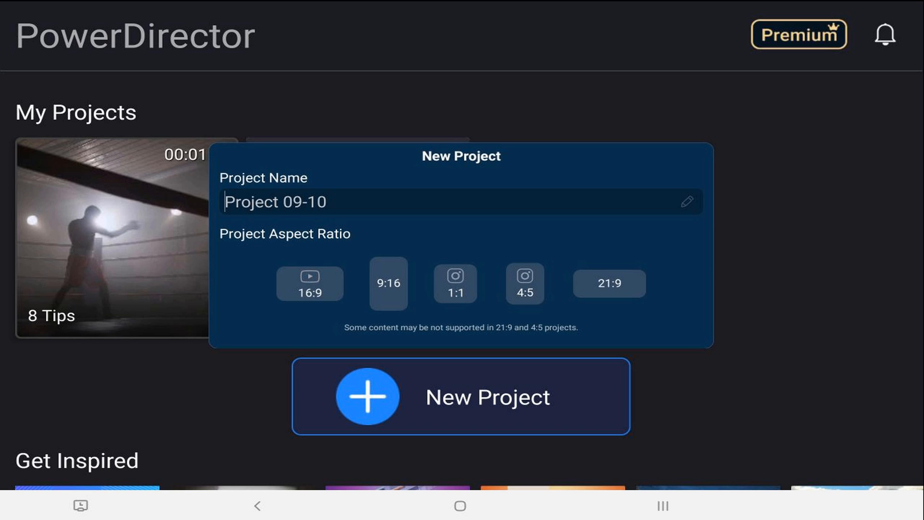
{"action": "type", "text": "Test"}
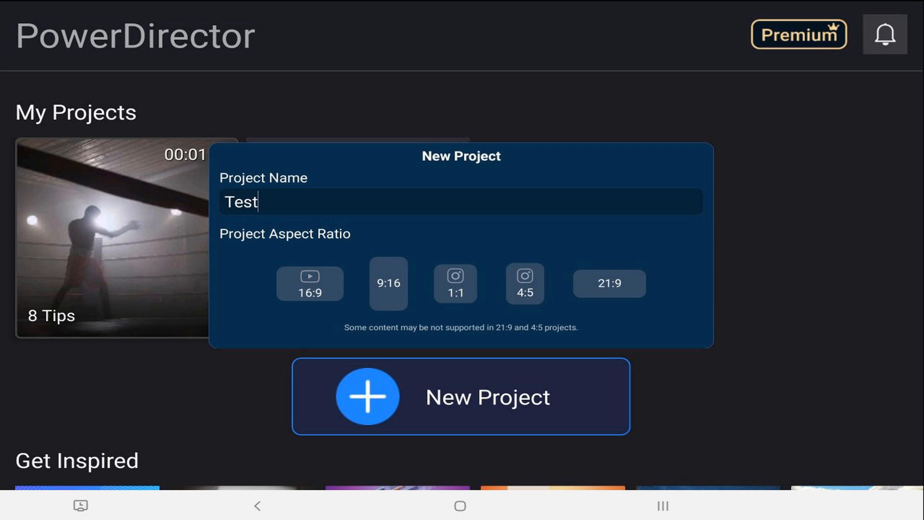
{"action": "left_click", "coordinate": [461, 396]}
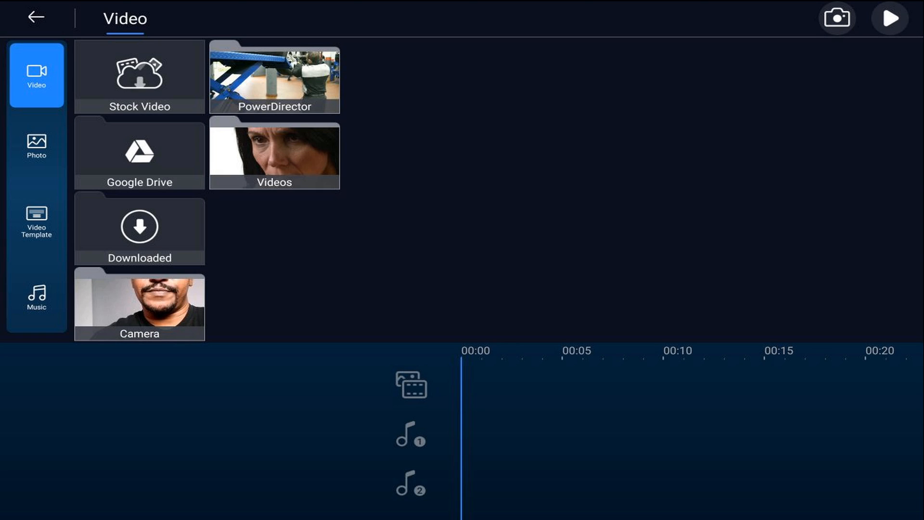
Add a clip from the Videos folder and return to the editing workspace
{"action": "left_click", "coordinate": [273, 155]}
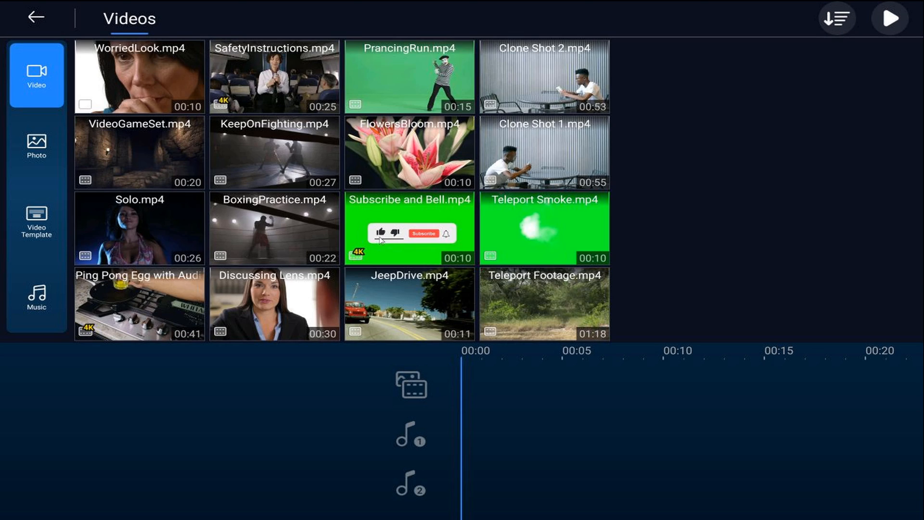
{"action": "left_click", "coordinate": [273, 305]}
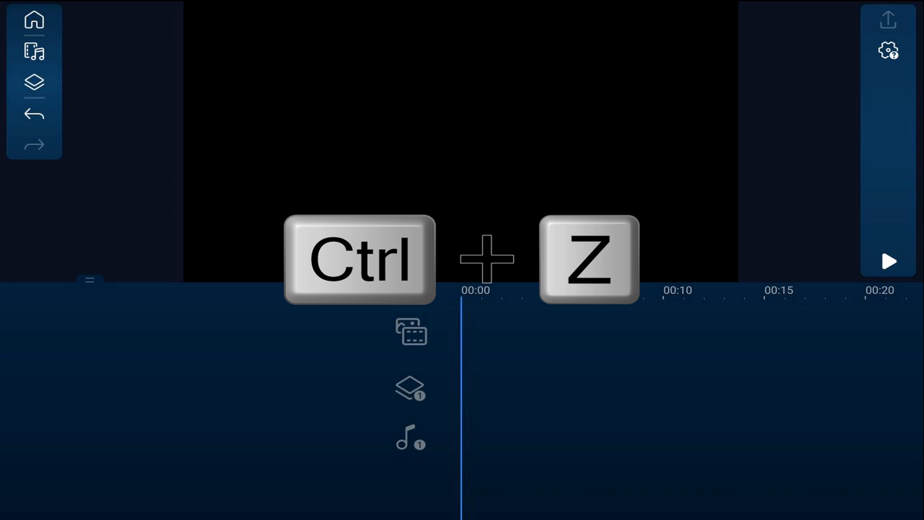
Undo the last timeline change and play the interview clip, pausing near 00:07
{"action": "key", "text": "ctrl+z"}
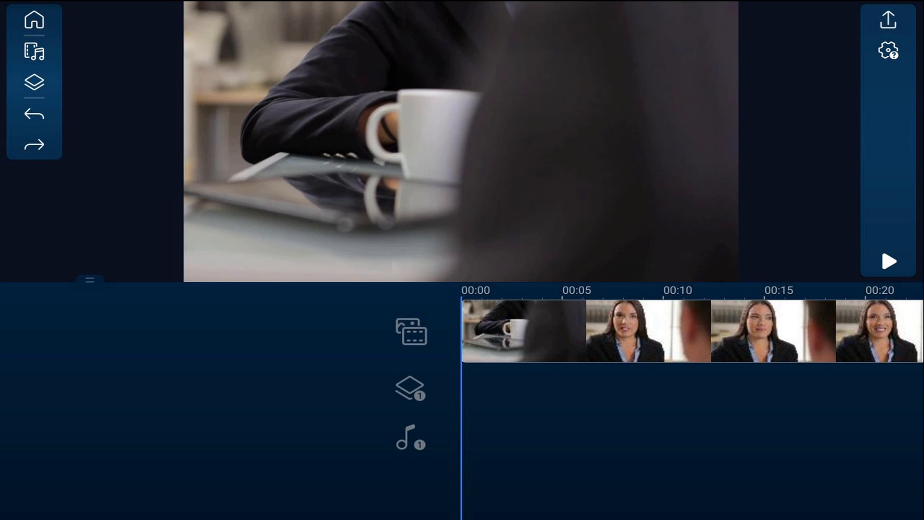
{"action": "key", "text": "space"}
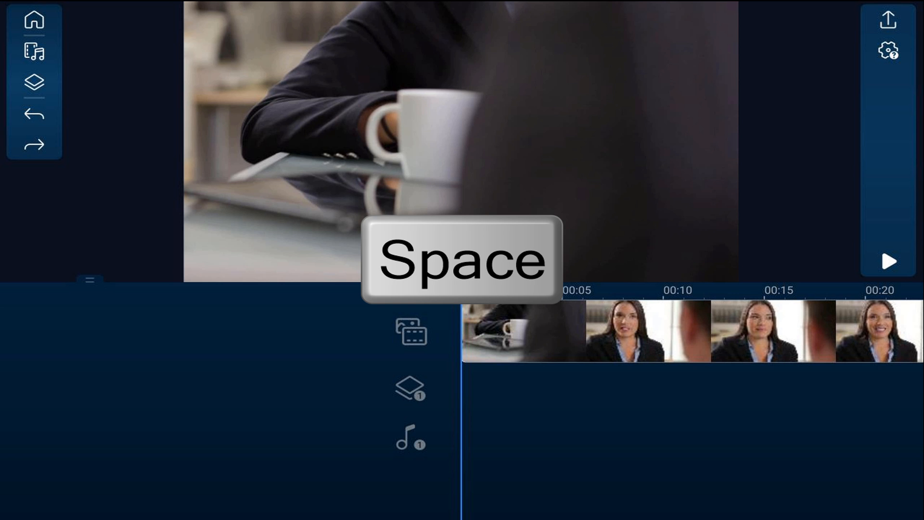
{"action": "key", "text": "space"}
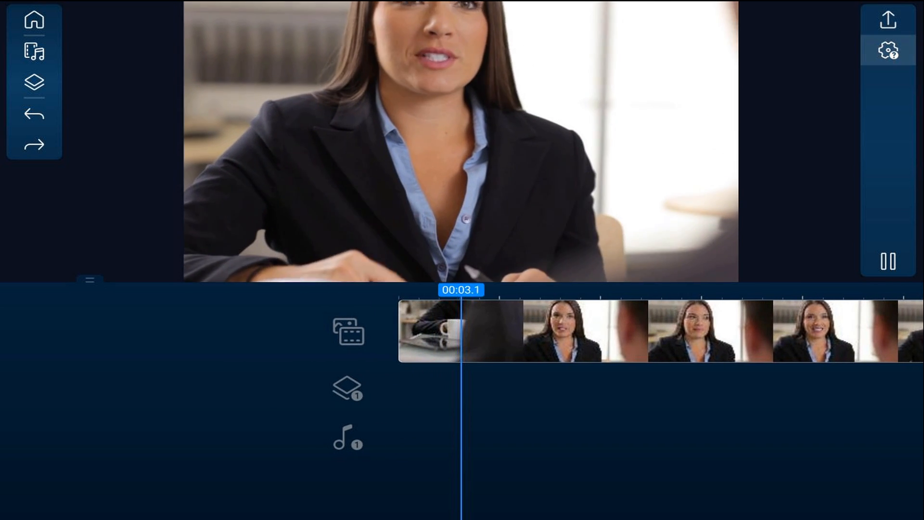
{"action": "key", "text": "space"}
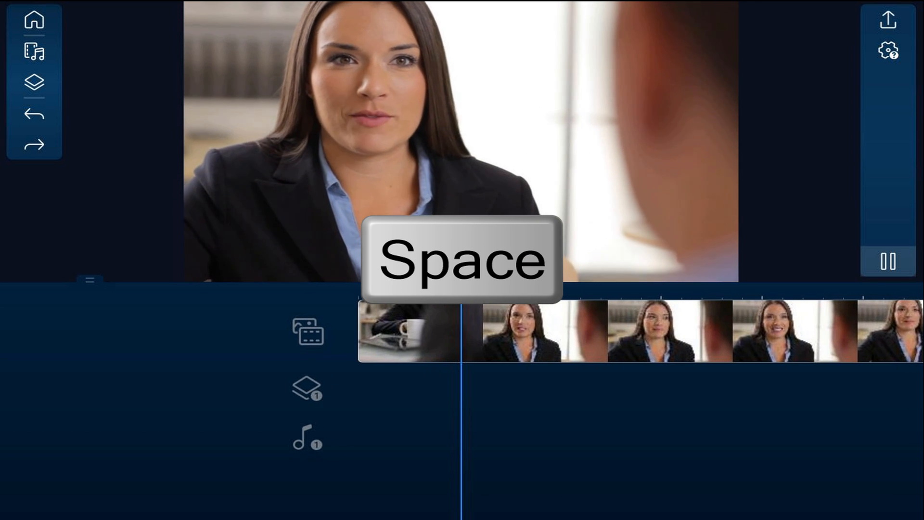
{"action": "key", "text": "space"}
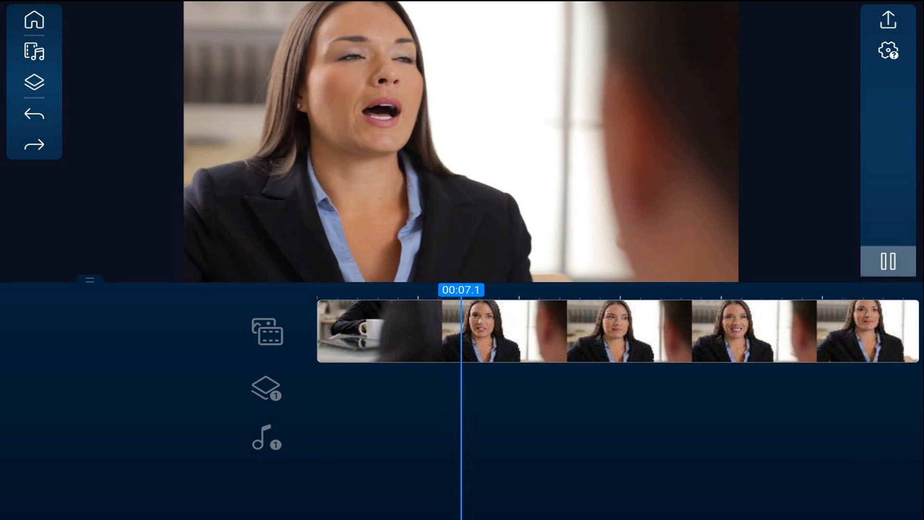
{"action": "key", "text": "ctrl+t"}
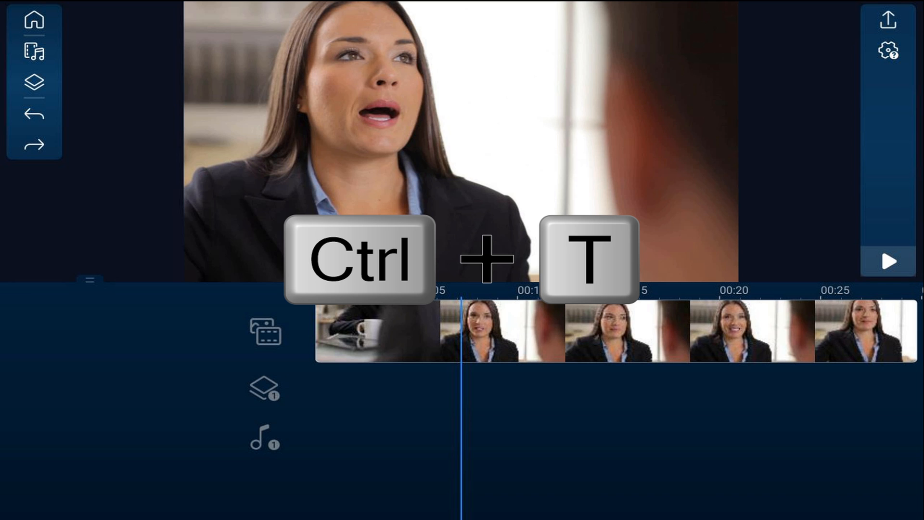
Split the clip at 7 seconds and show audio mixing levels (video 100, overlays 50)
{"action": "key", "text": "ctrl+t"}
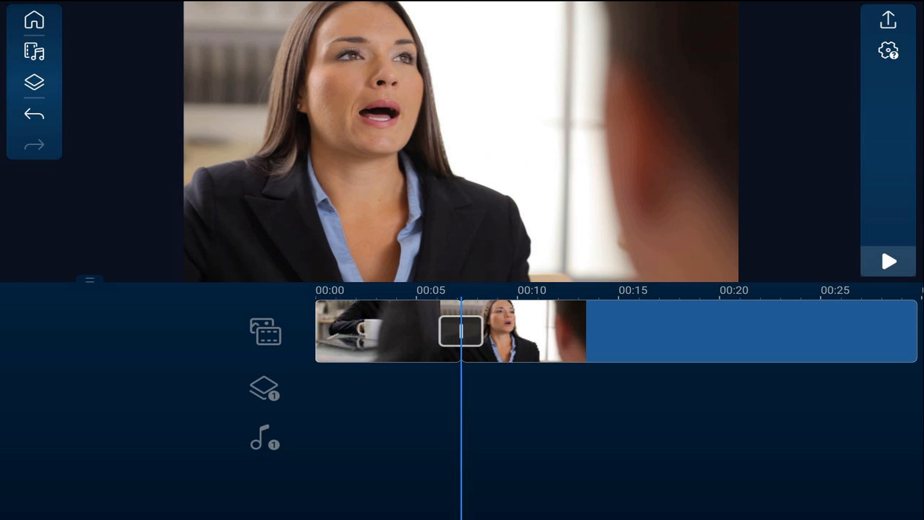
{"action": "key", "text": "ctrl+0"}
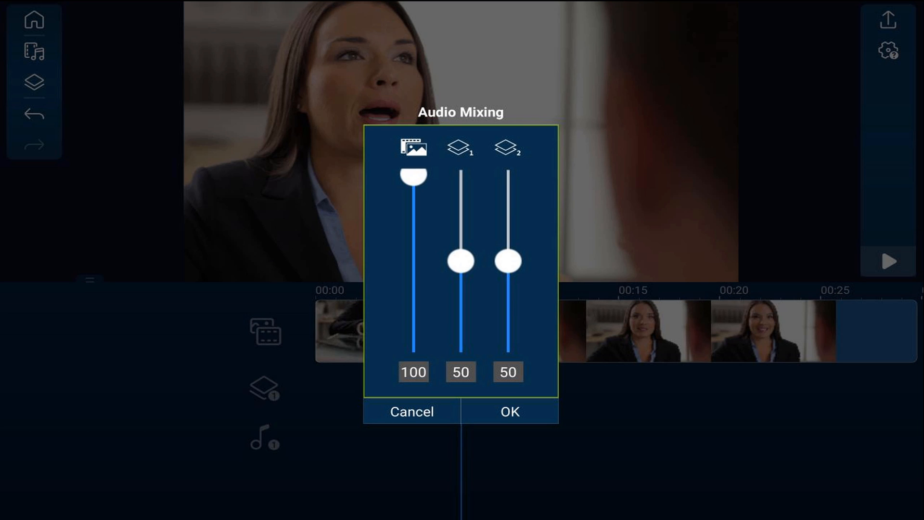
Cancel Audio Mixing, view the app settings with Alt+C, then go back to the editor
{"action": "left_click", "coordinate": [508, 410]}
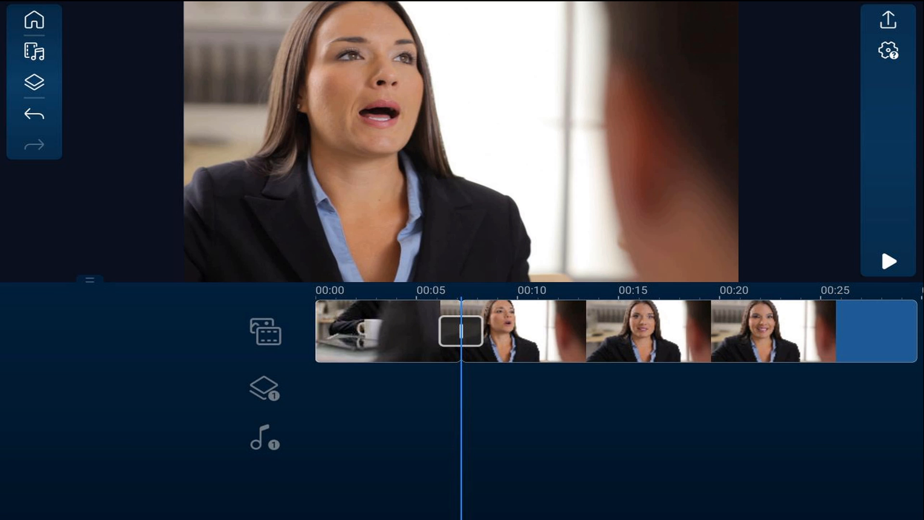
{"action": "key", "text": "alt+c"}
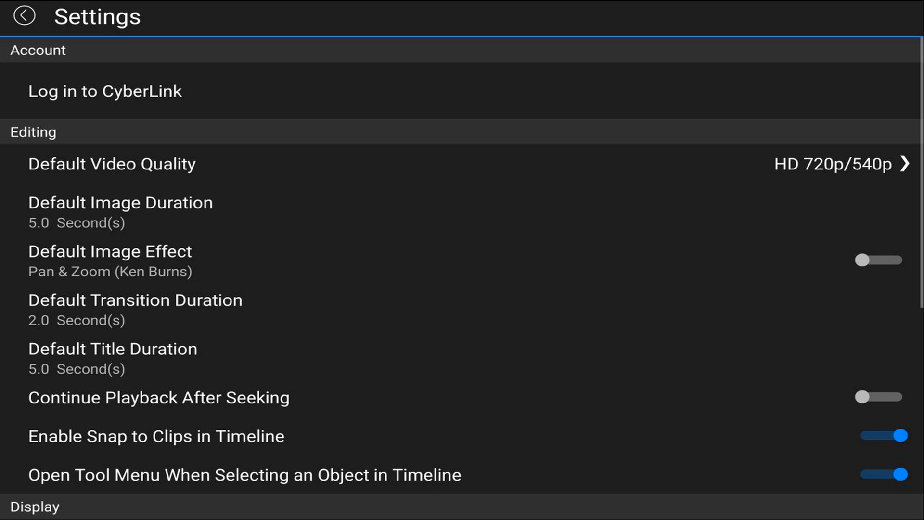
{"action": "left_click", "coordinate": [24, 16]}
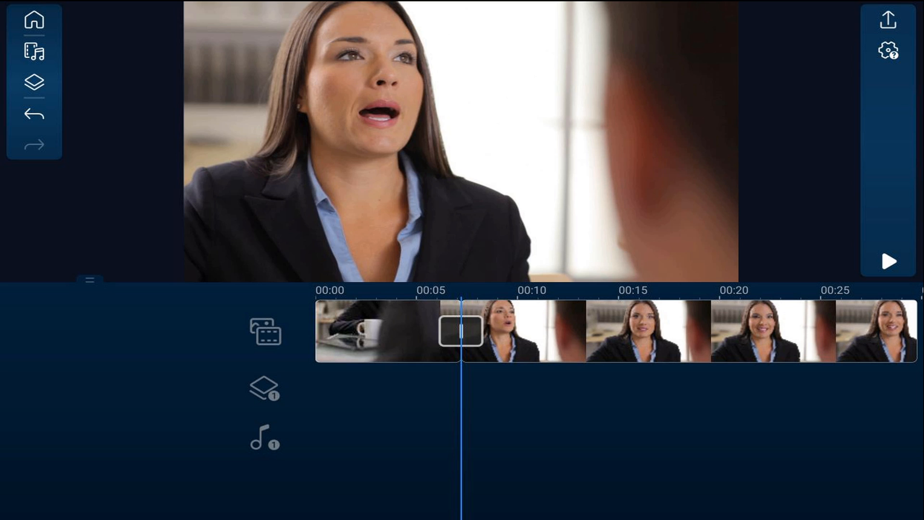